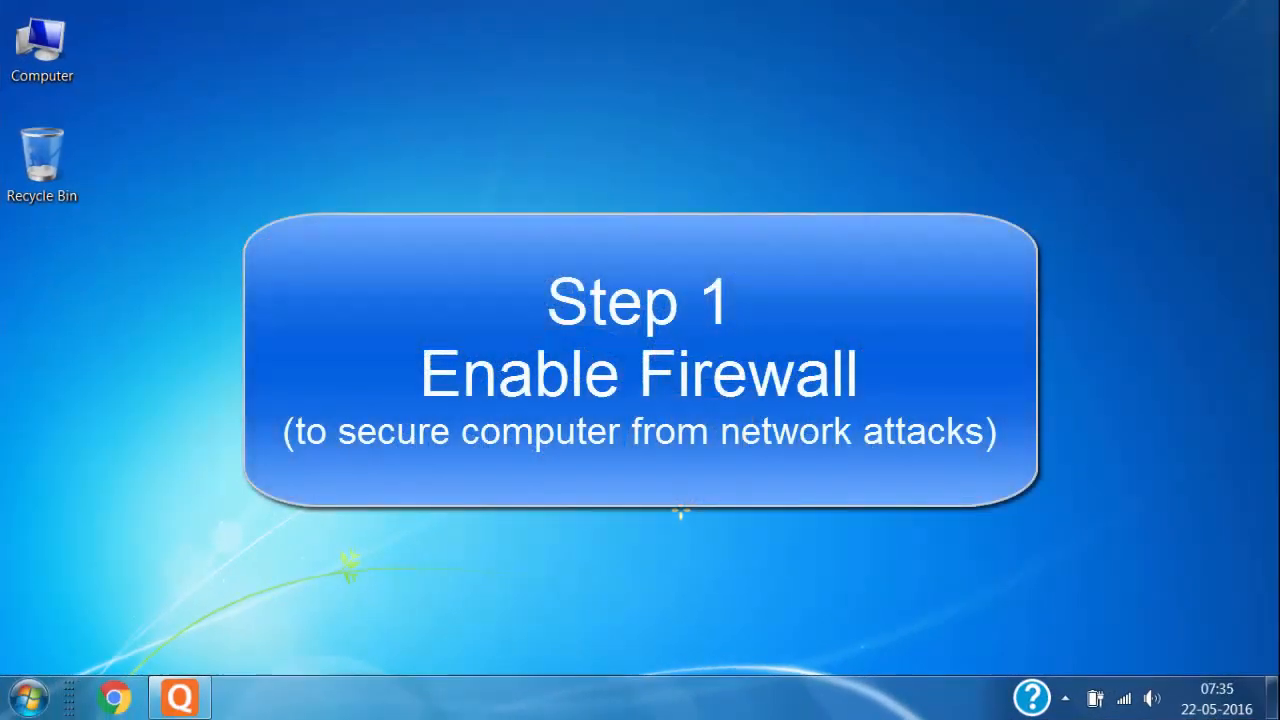
- Reach the Windows Firewall page via Start, Control Panel and System and Security
{"action": "left_click", "coordinate": [36, 710]}
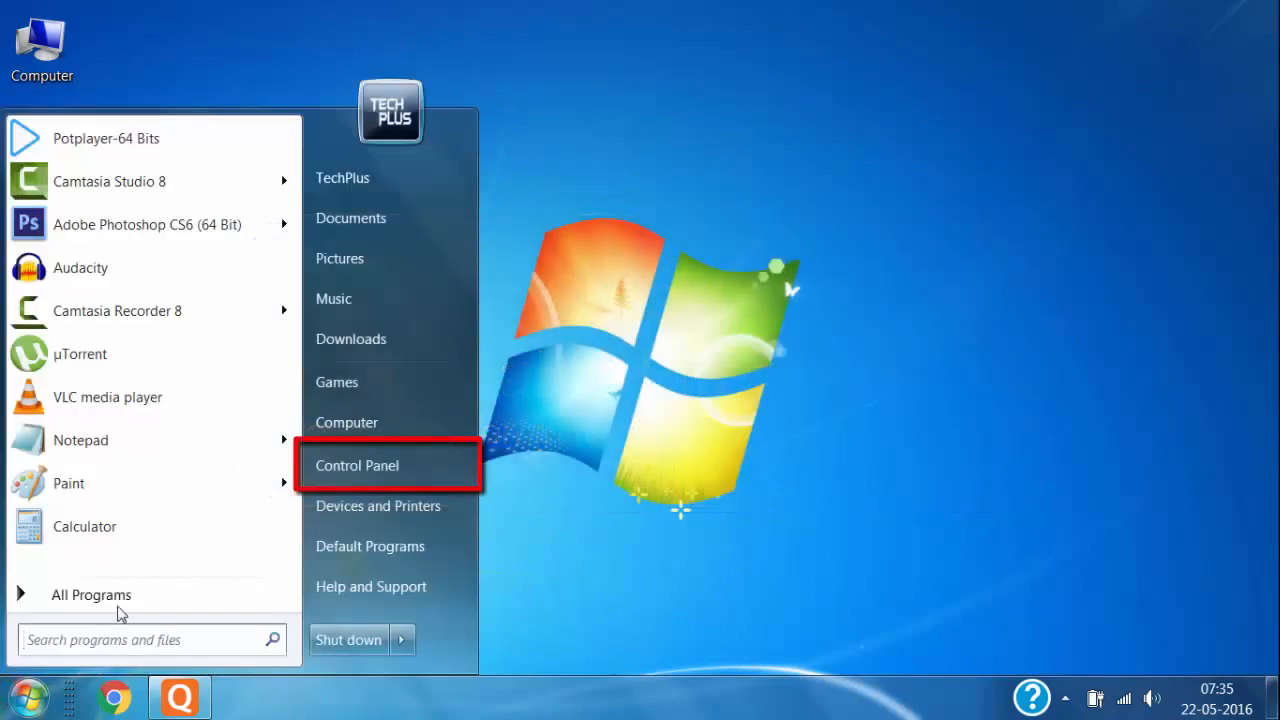
{"action": "left_click", "coordinate": [356, 464]}
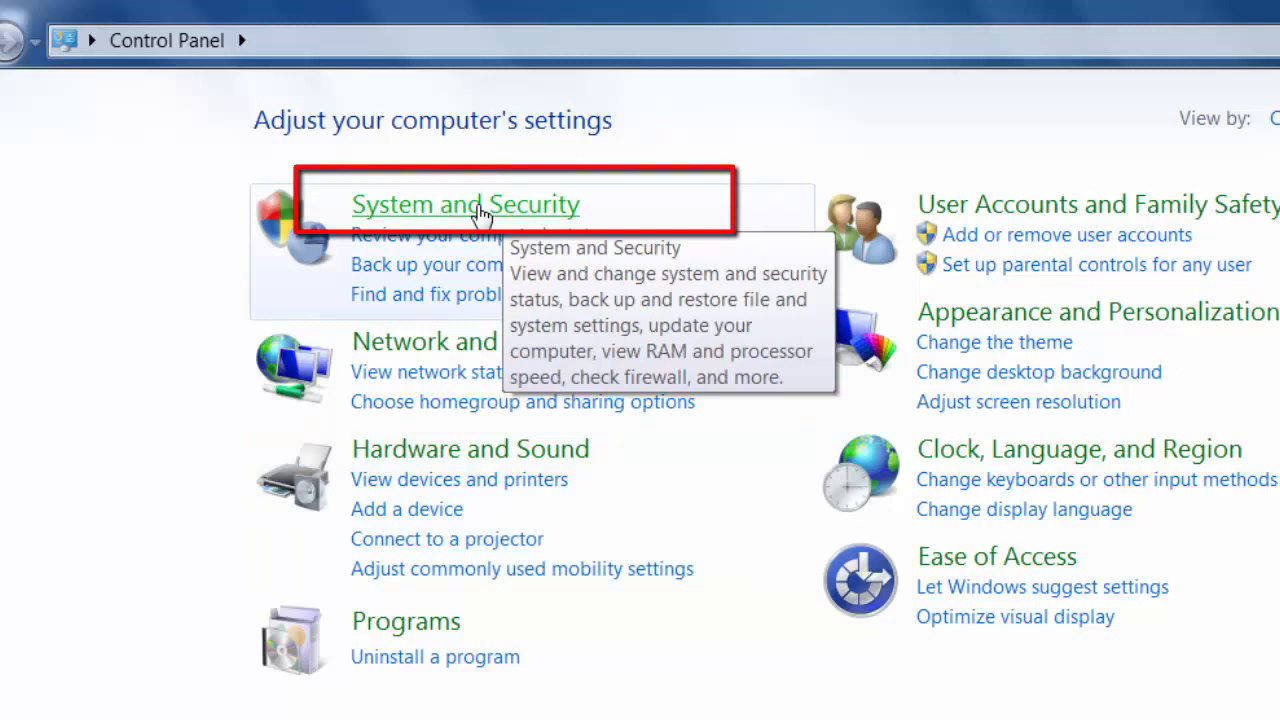
{"action": "left_click", "coordinate": [466, 204]}
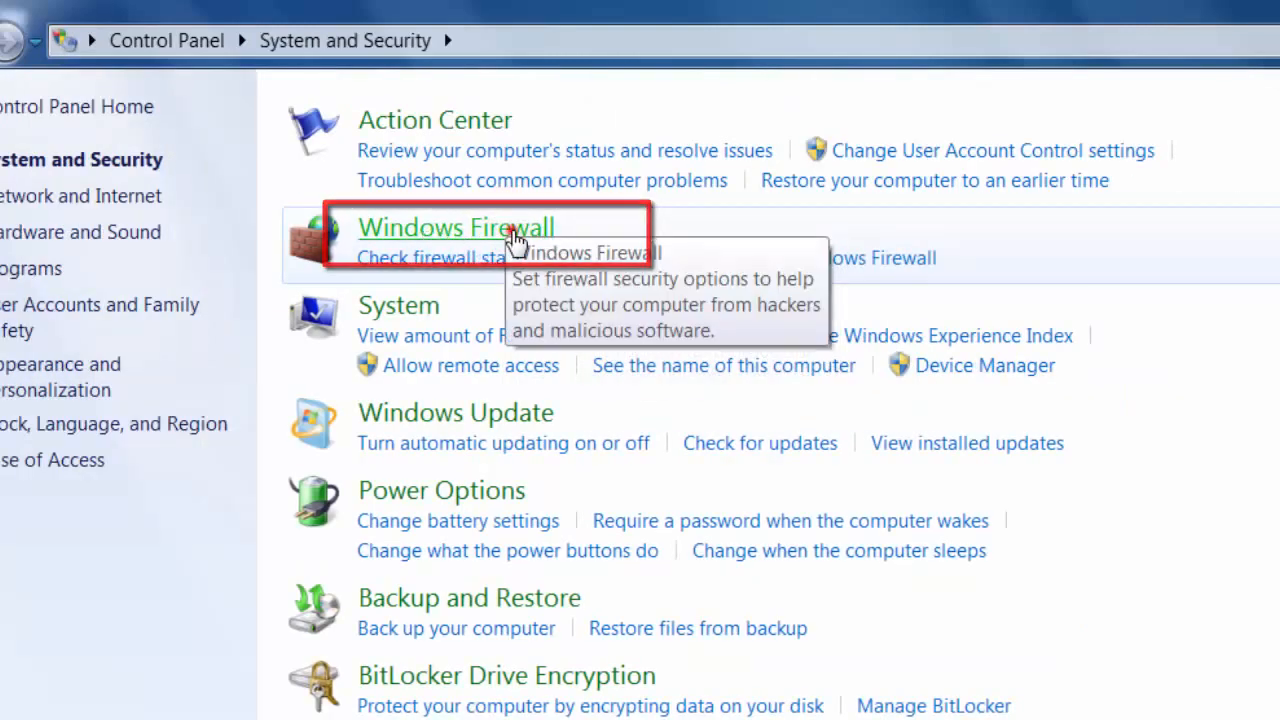
{"action": "left_click", "coordinate": [456, 228]}
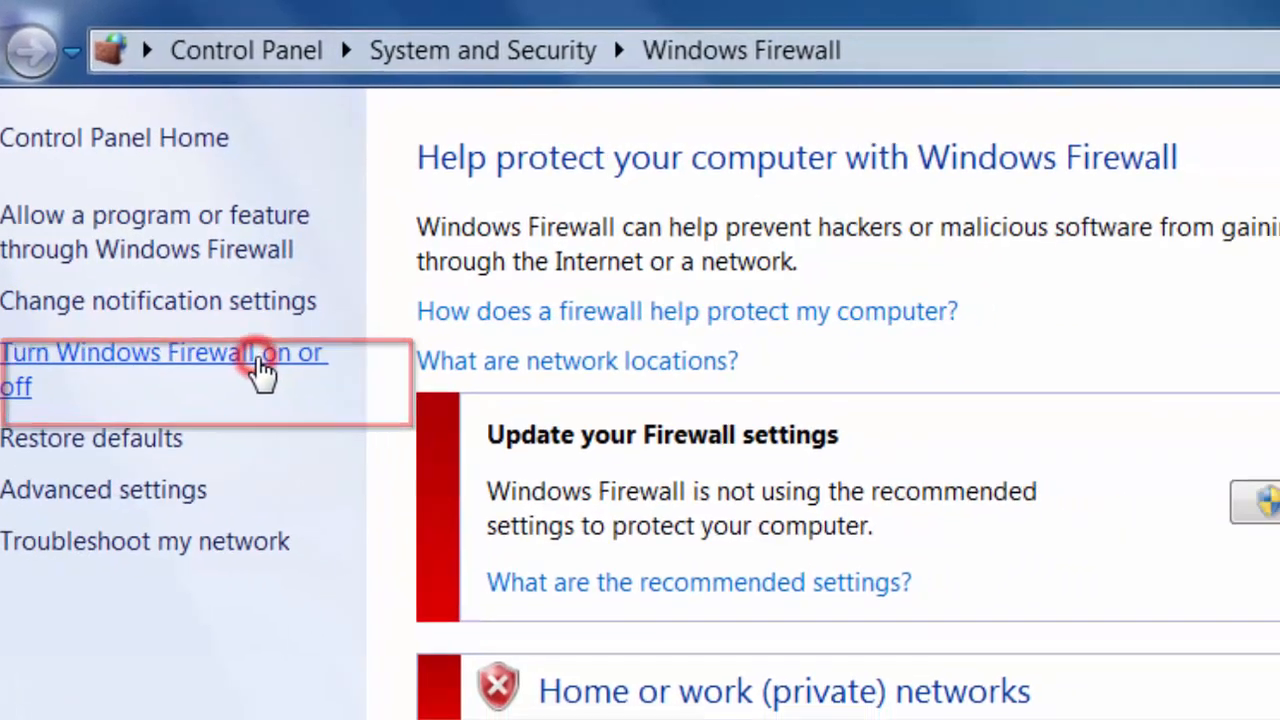
- Select 'Turn on Windows Firewall' for both home/work private and public networks
{"action": "left_click", "coordinate": [160, 368]}
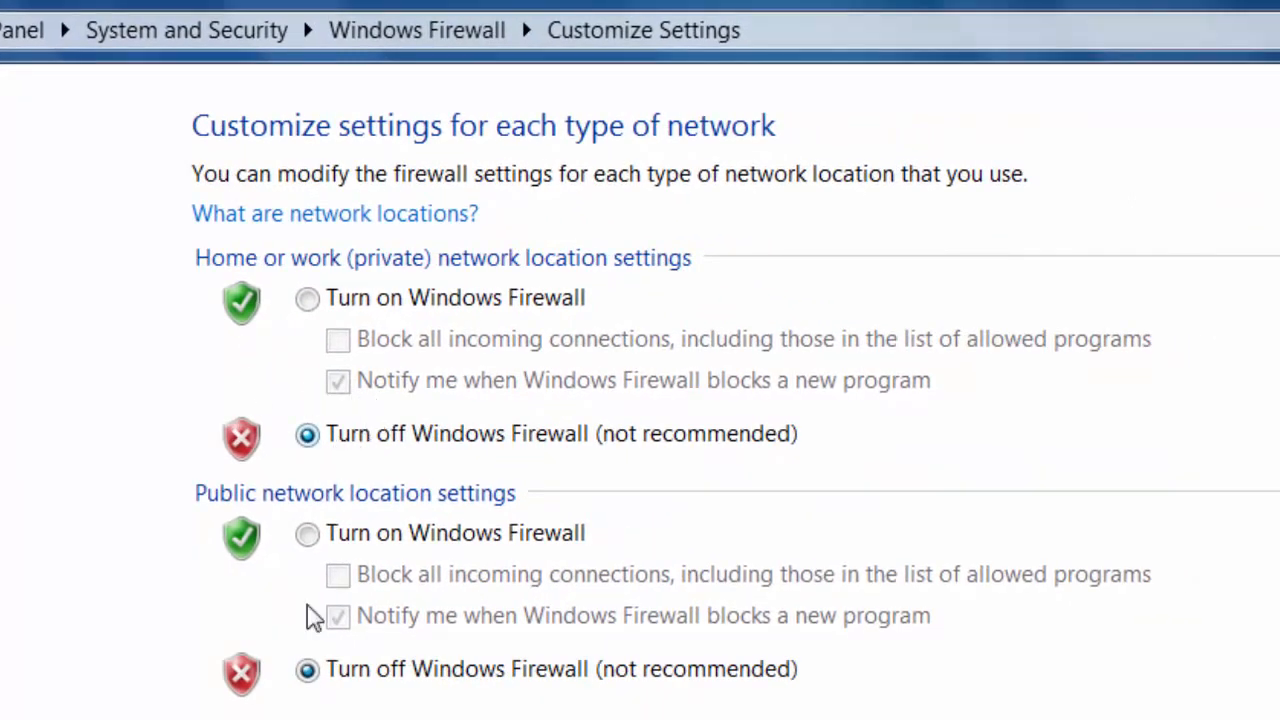
{"action": "mouse_move", "coordinate": [228, 532]}
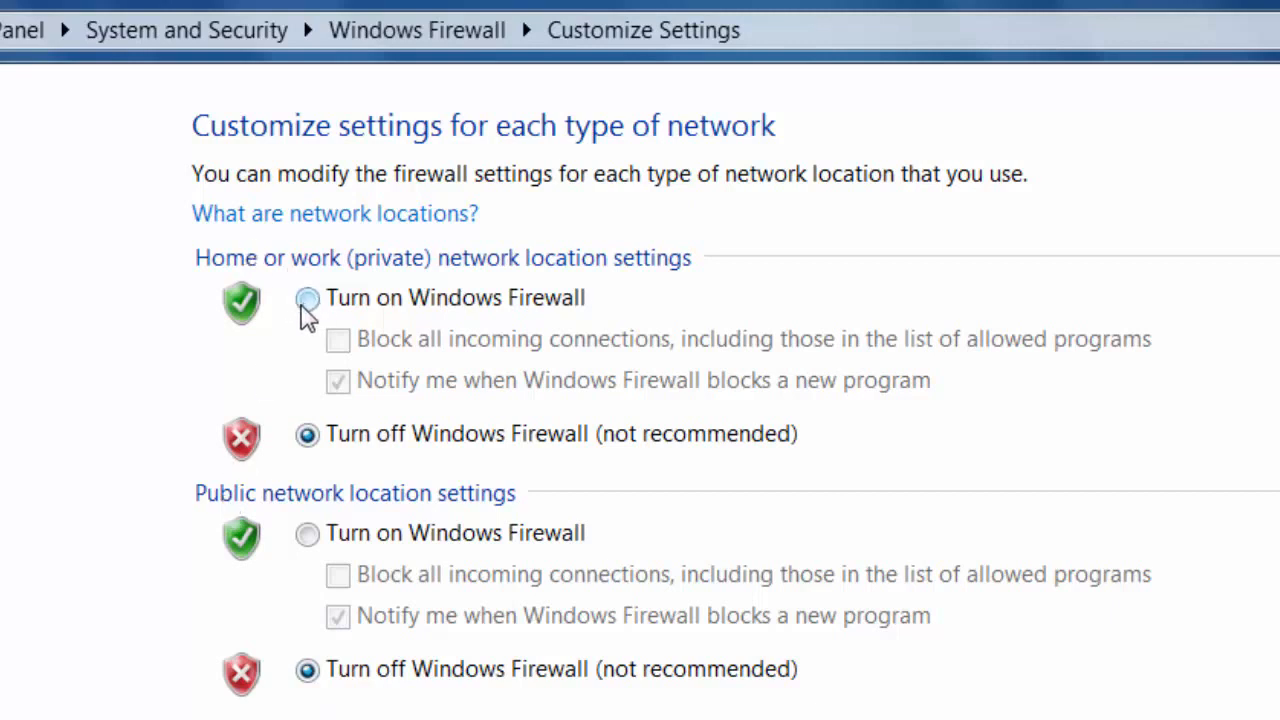
{"action": "left_click", "coordinate": [308, 296]}
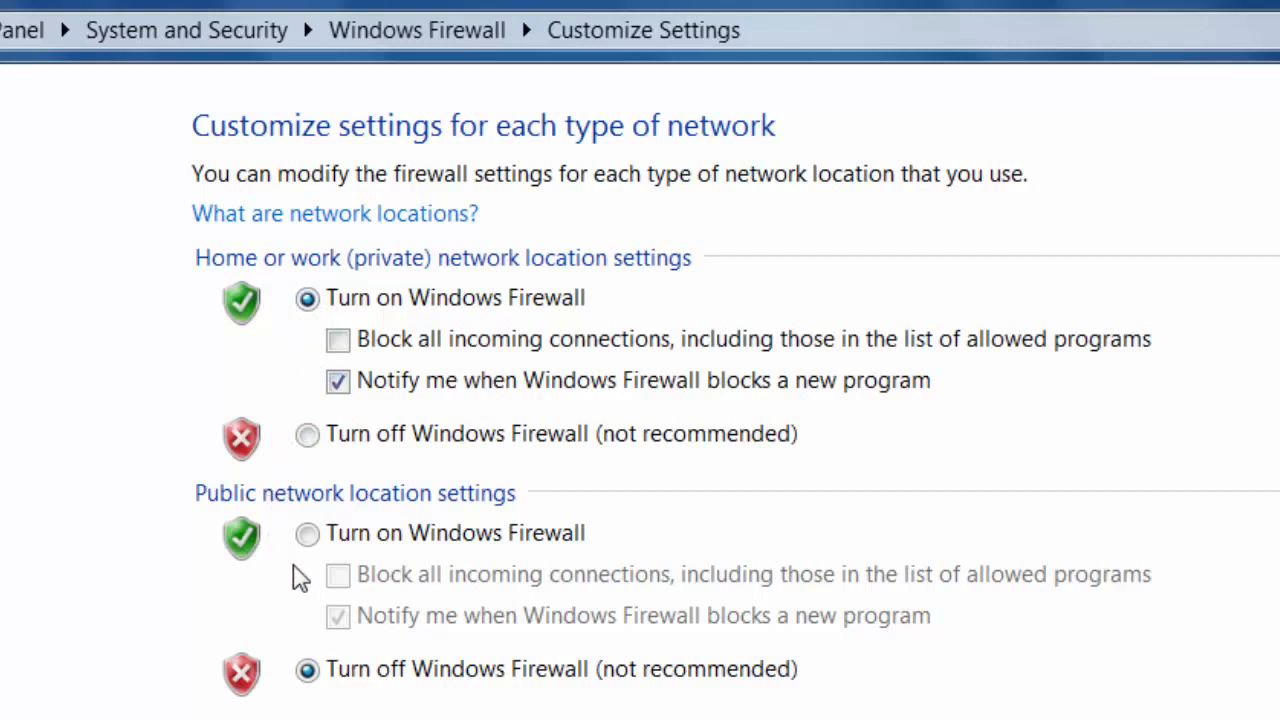
{"action": "left_click", "coordinate": [308, 532]}
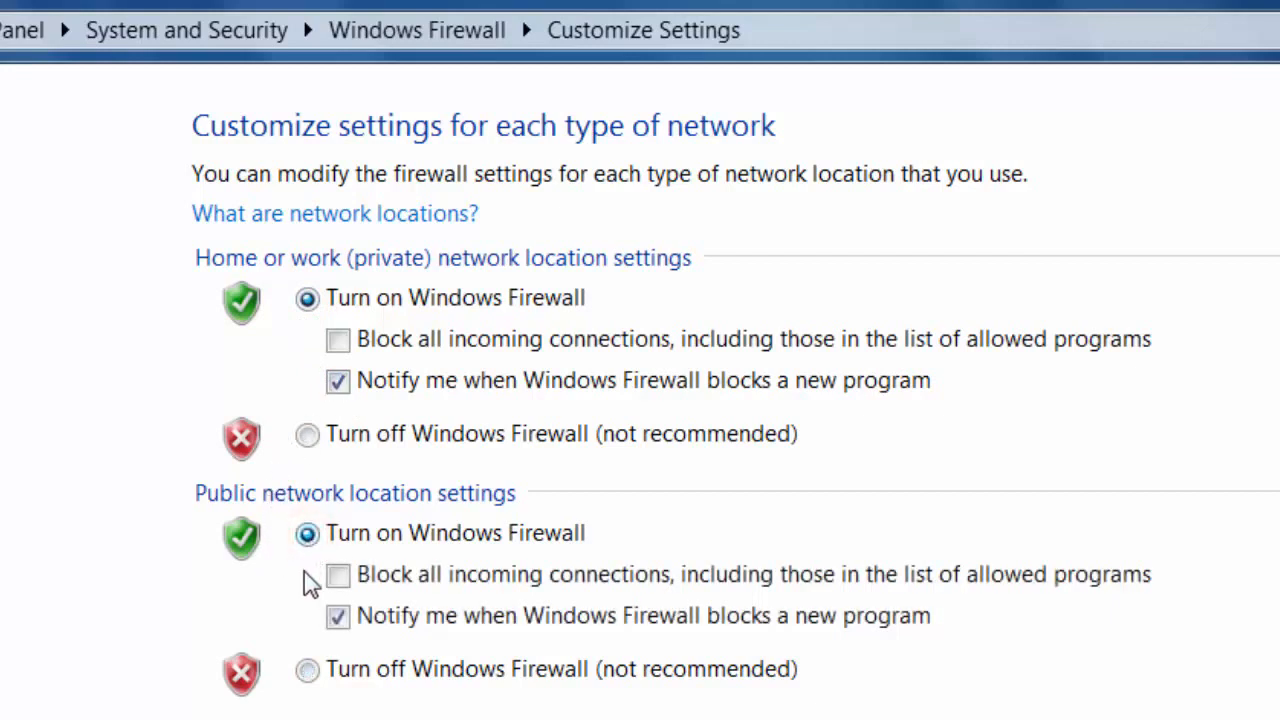
{"action": "left_click", "coordinate": [336, 616]}
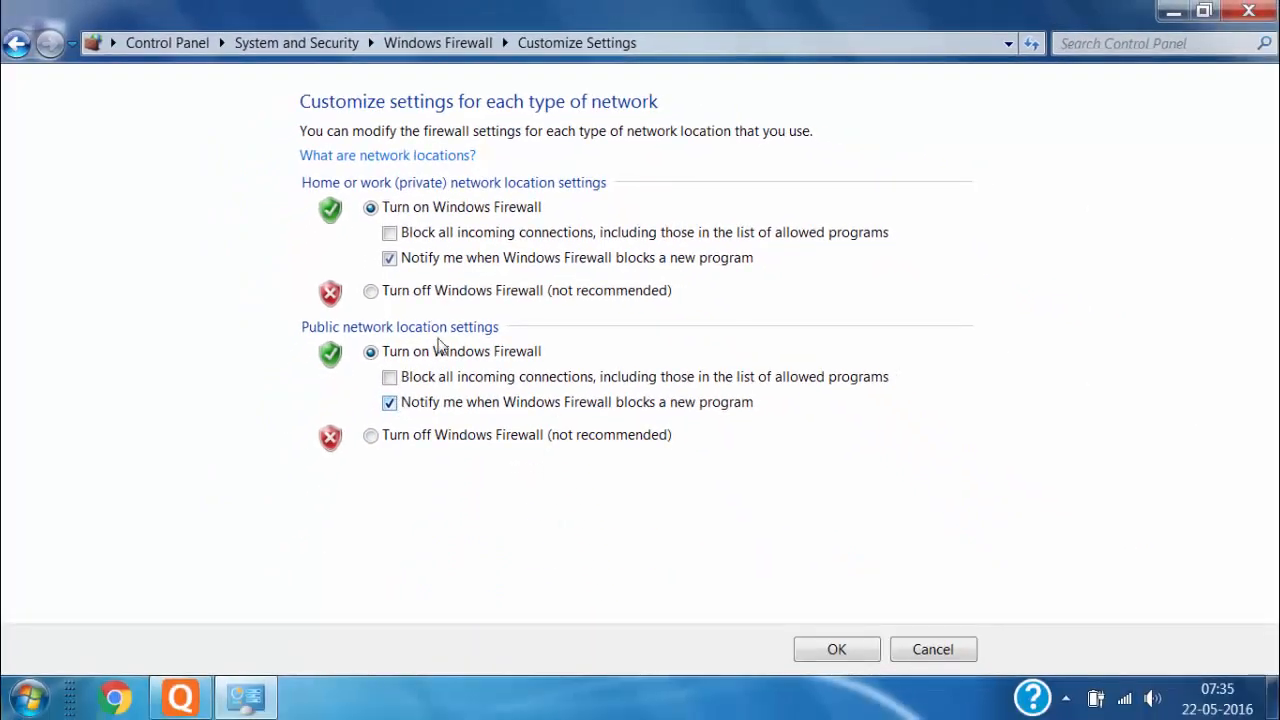
{"action": "mouse_move", "coordinate": [816, 612]}
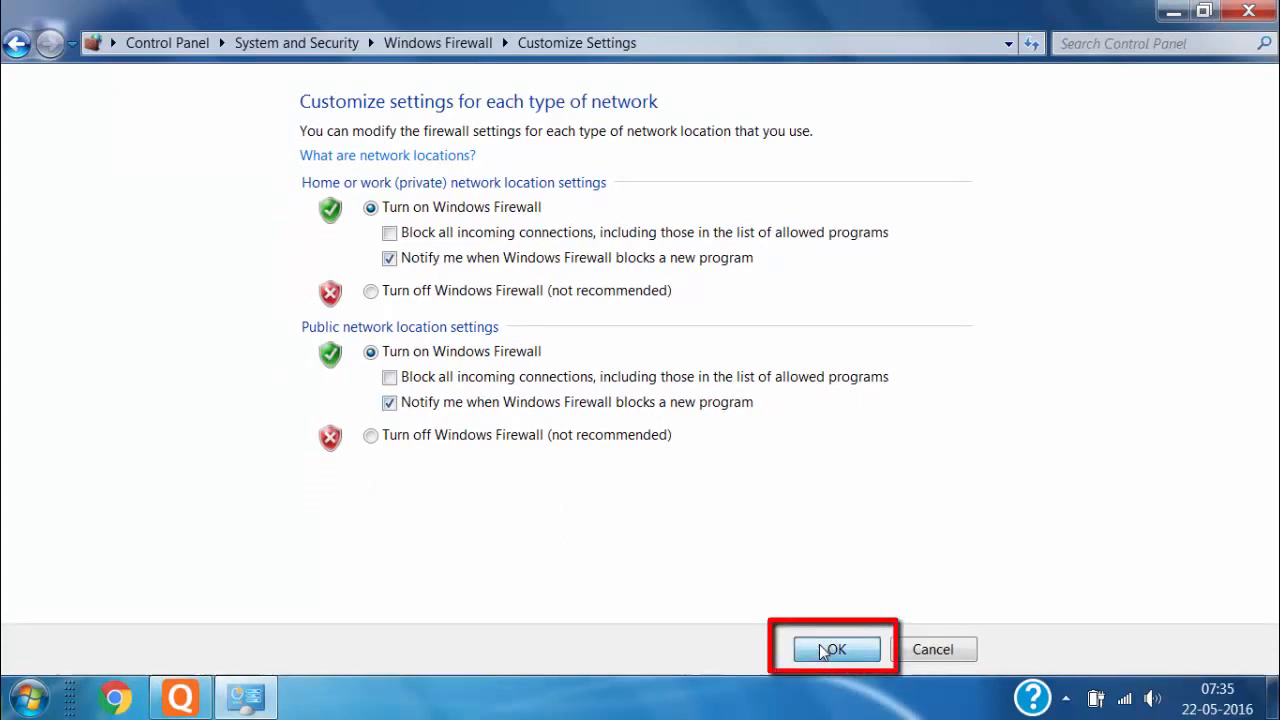
- Confirm with OK so the Windows Firewall page reports the firewall On
{"action": "left_click", "coordinate": [838, 648]}
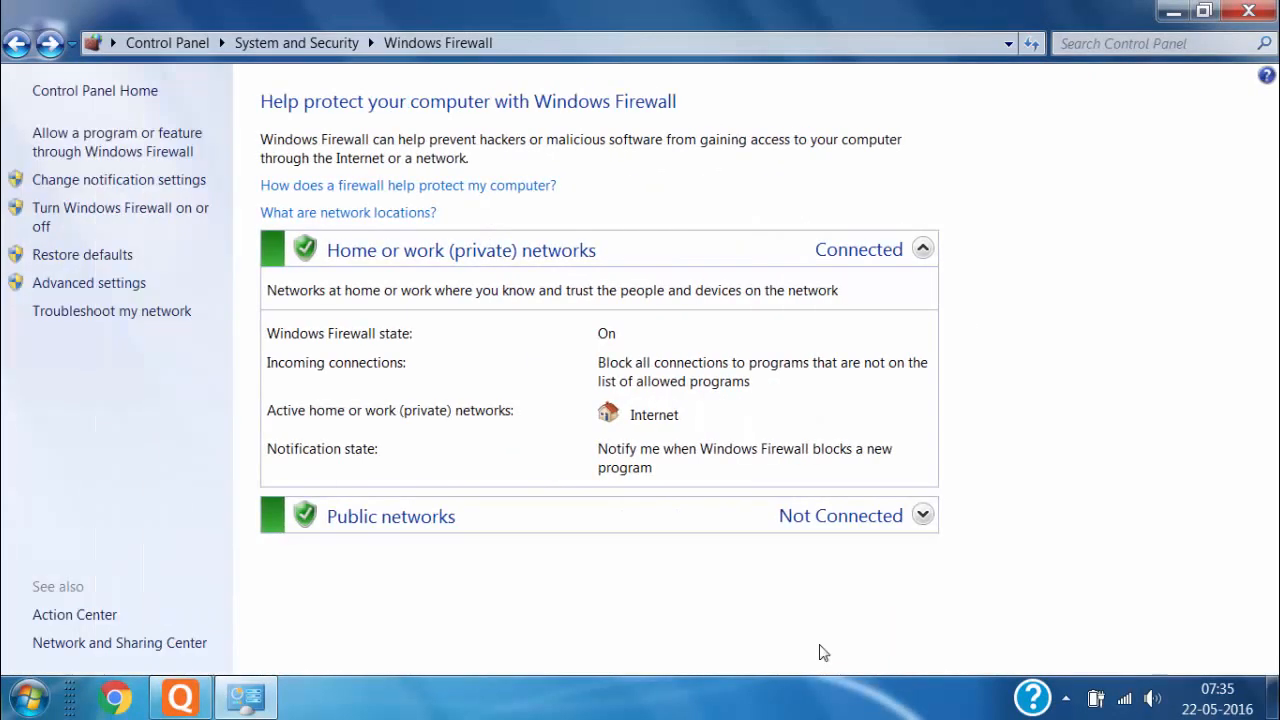
{"action": "mouse_move", "coordinate": [822, 316]}
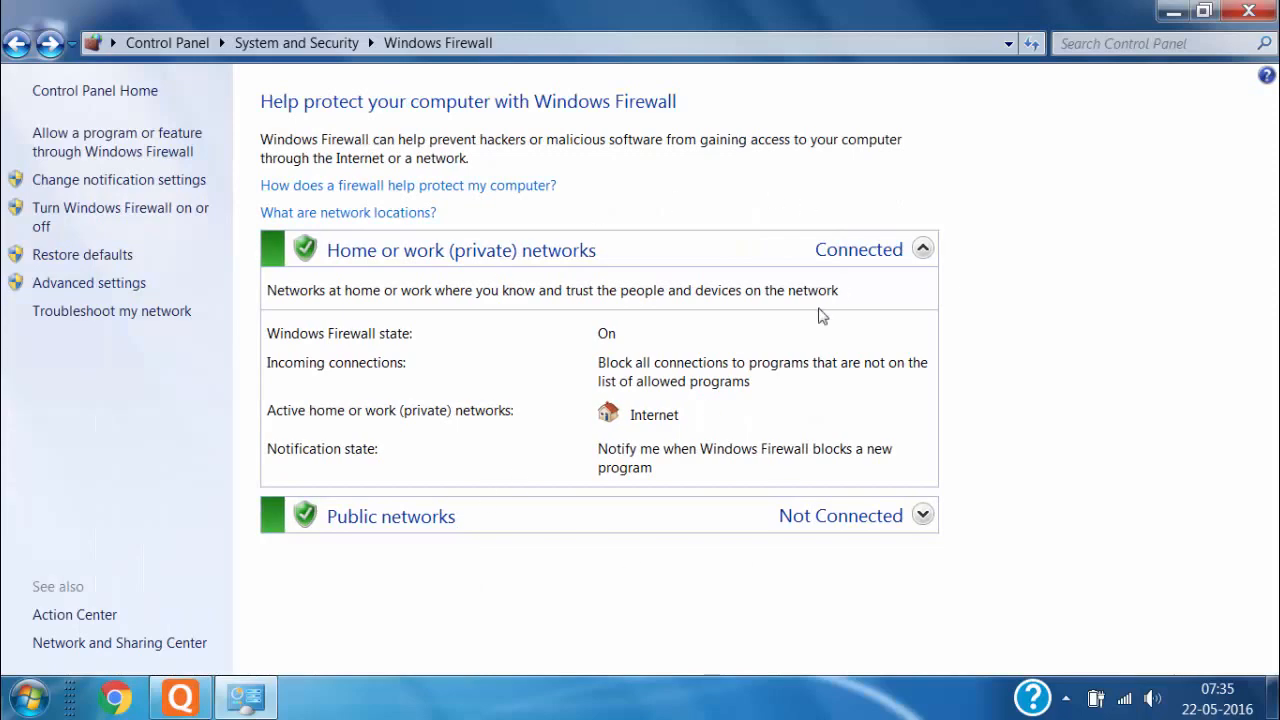
{"action": "mouse_move", "coordinate": [564, 370]}
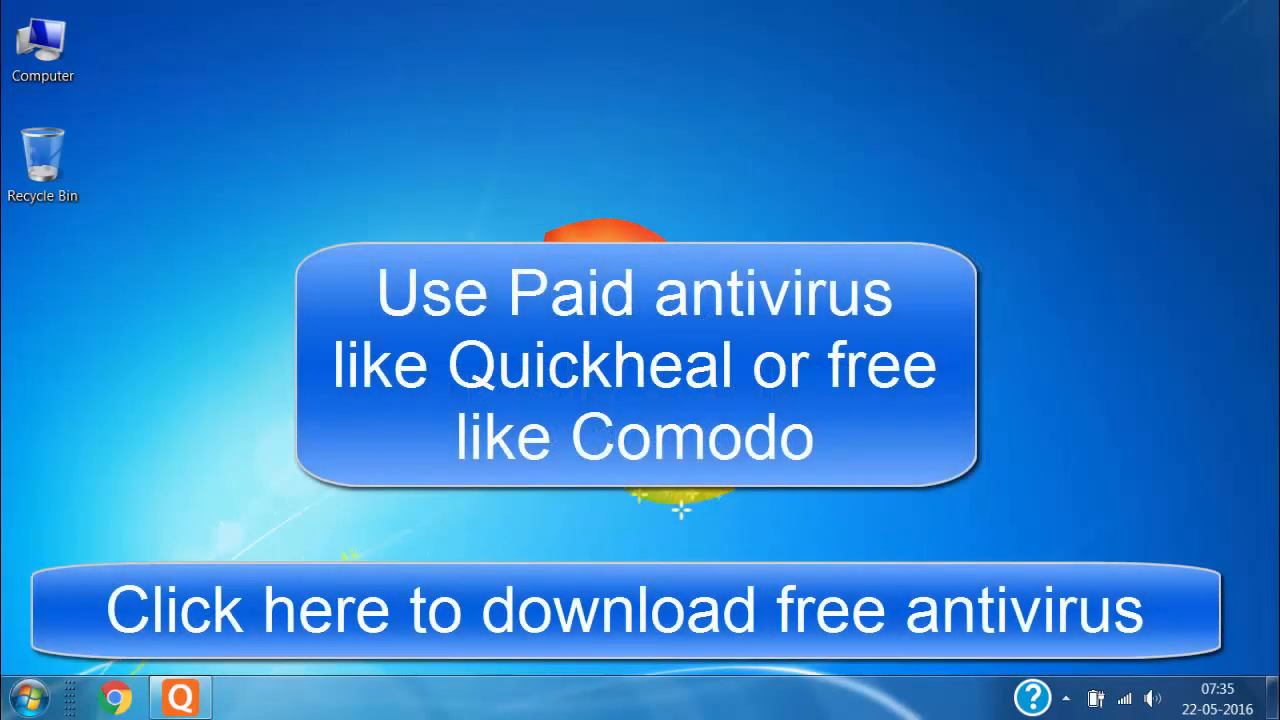
{"action": "left_click", "coordinate": [180, 696]}
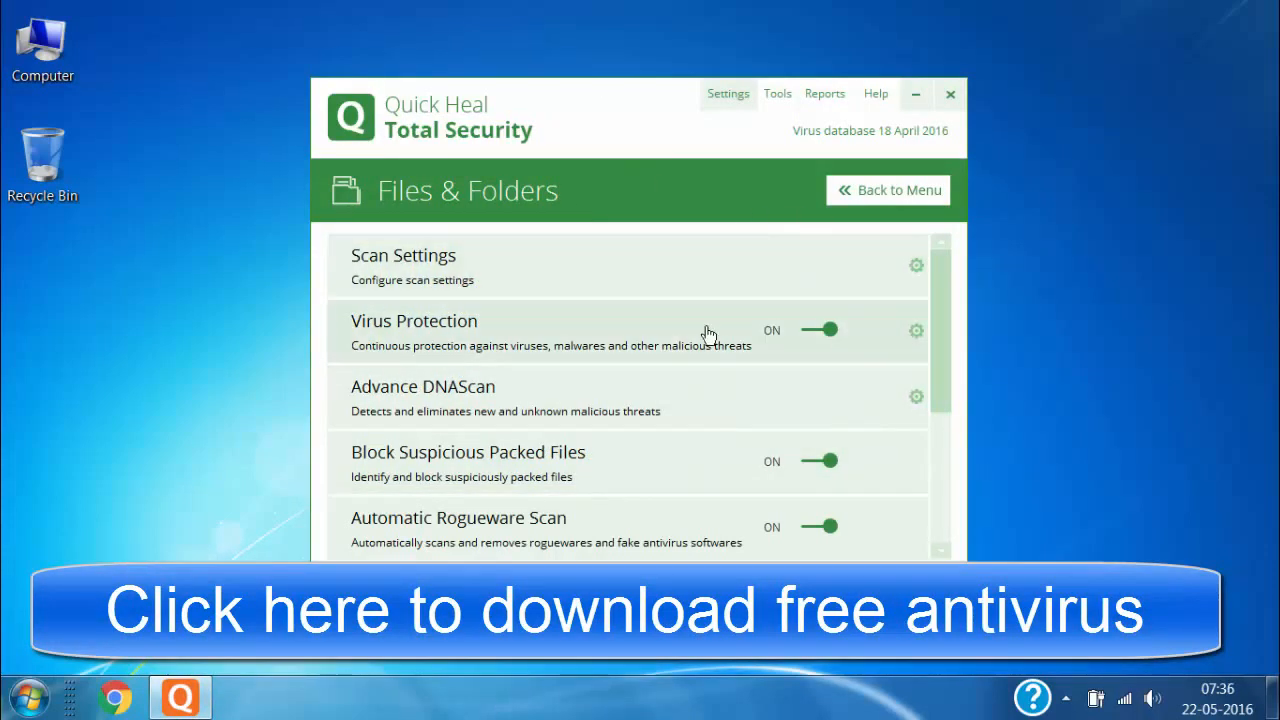
{"action": "mouse_move", "coordinate": [908, 150]}
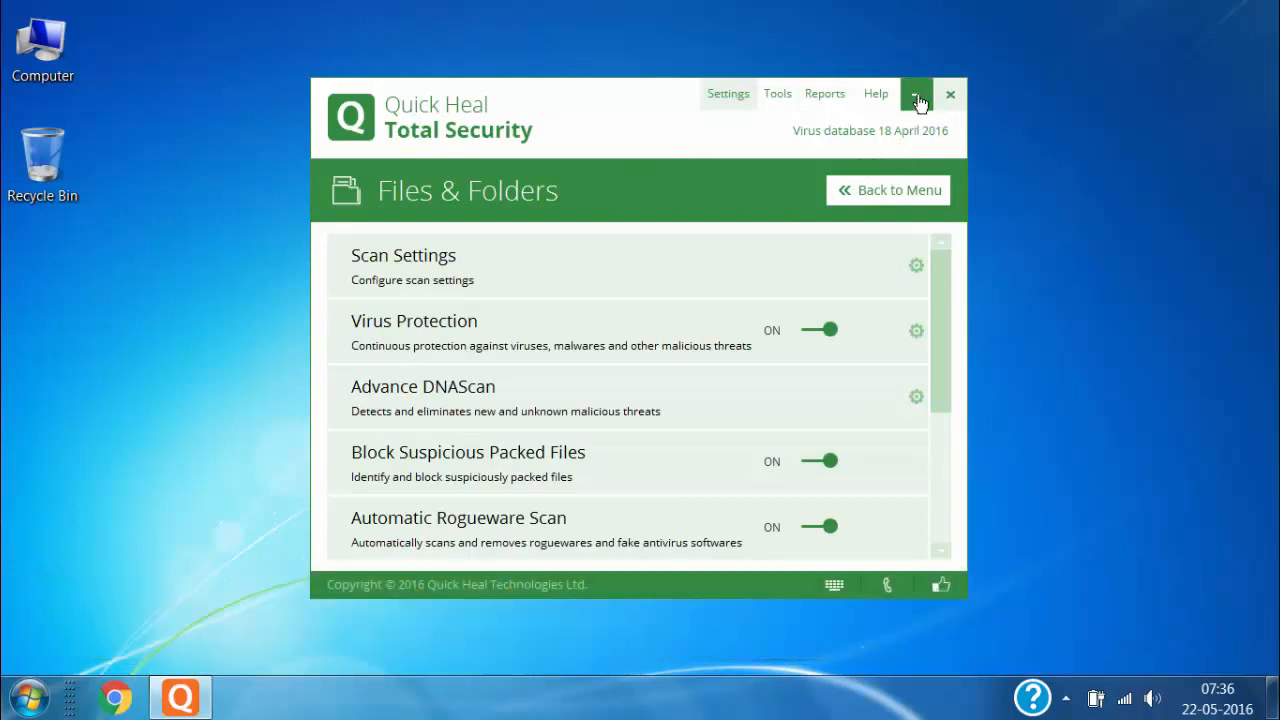
{"action": "left_click", "coordinate": [920, 94]}
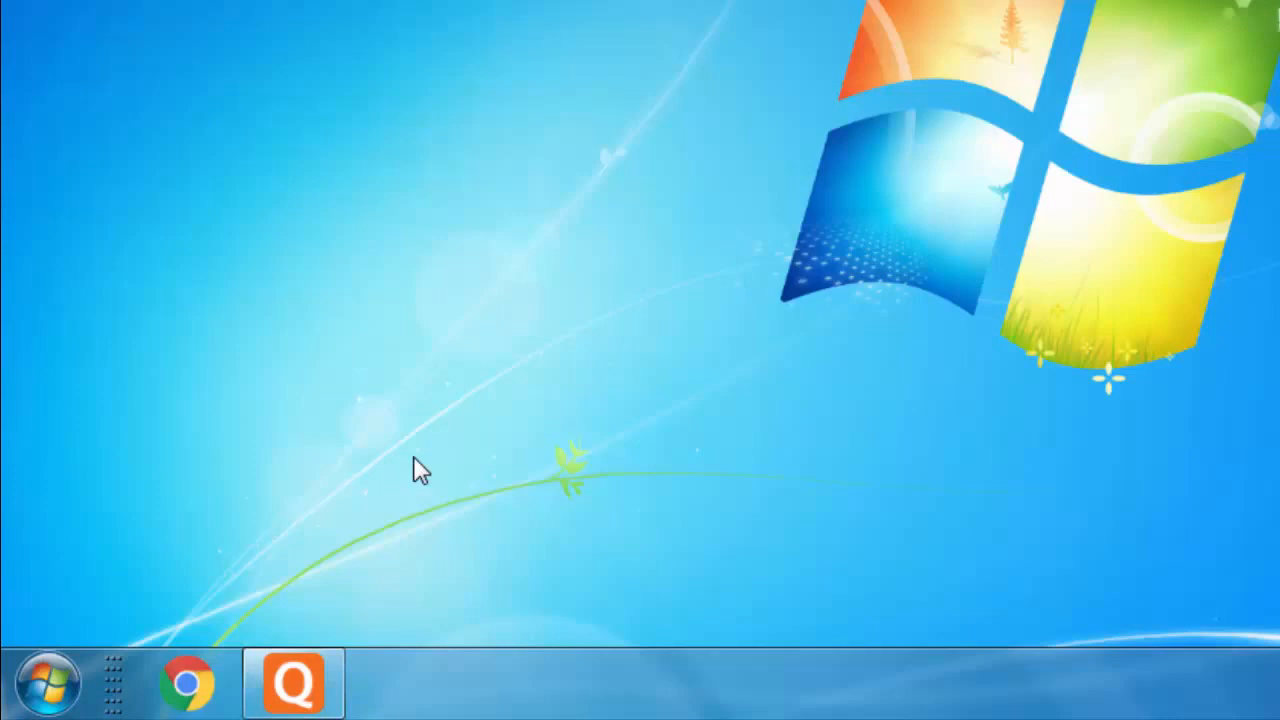
{"action": "mouse_move", "coordinate": [464, 308]}
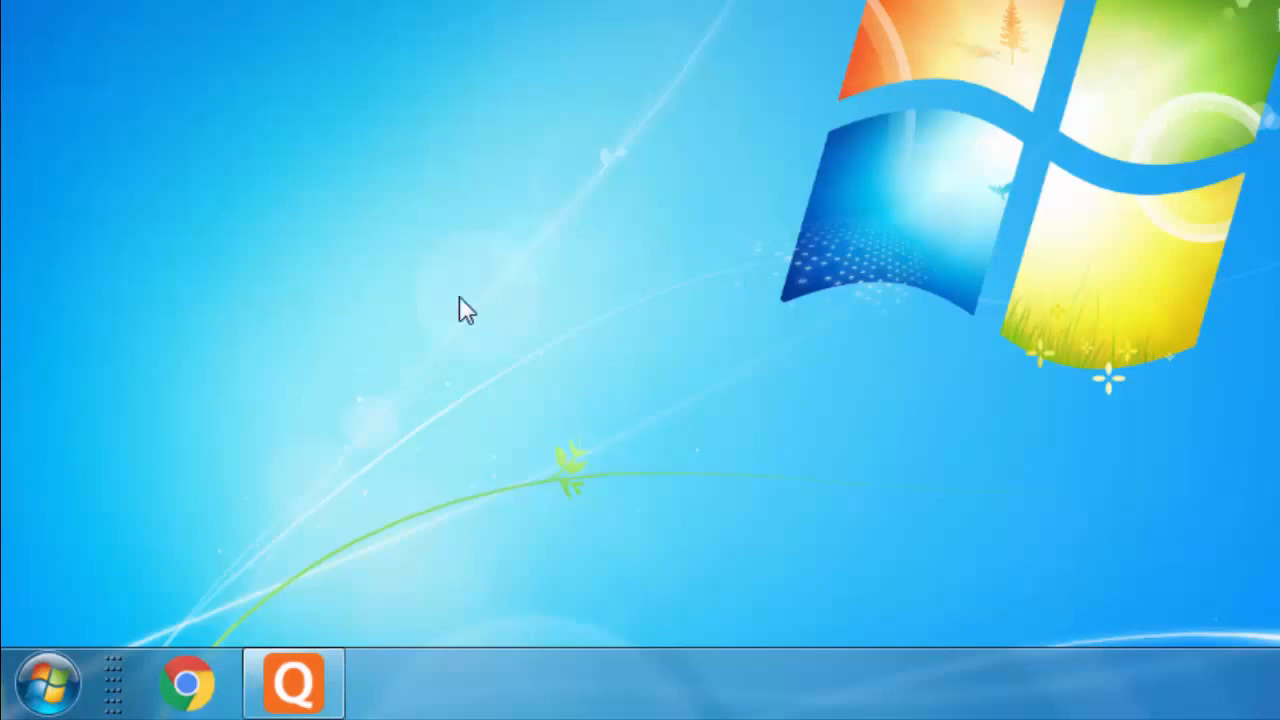
- Search the Start menu for 'windows update' and launch Windows Update from the results
{"action": "left_click", "coordinate": [46, 694]}
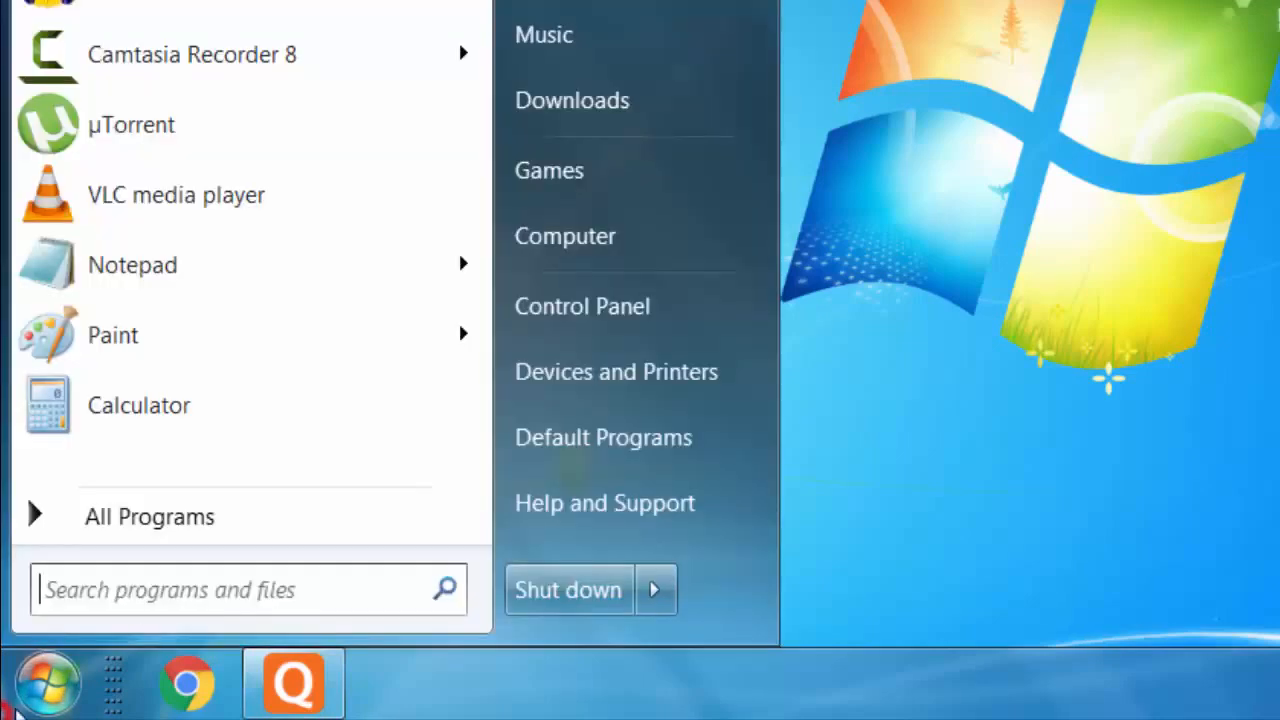
{"action": "left_click", "coordinate": [250, 590]}
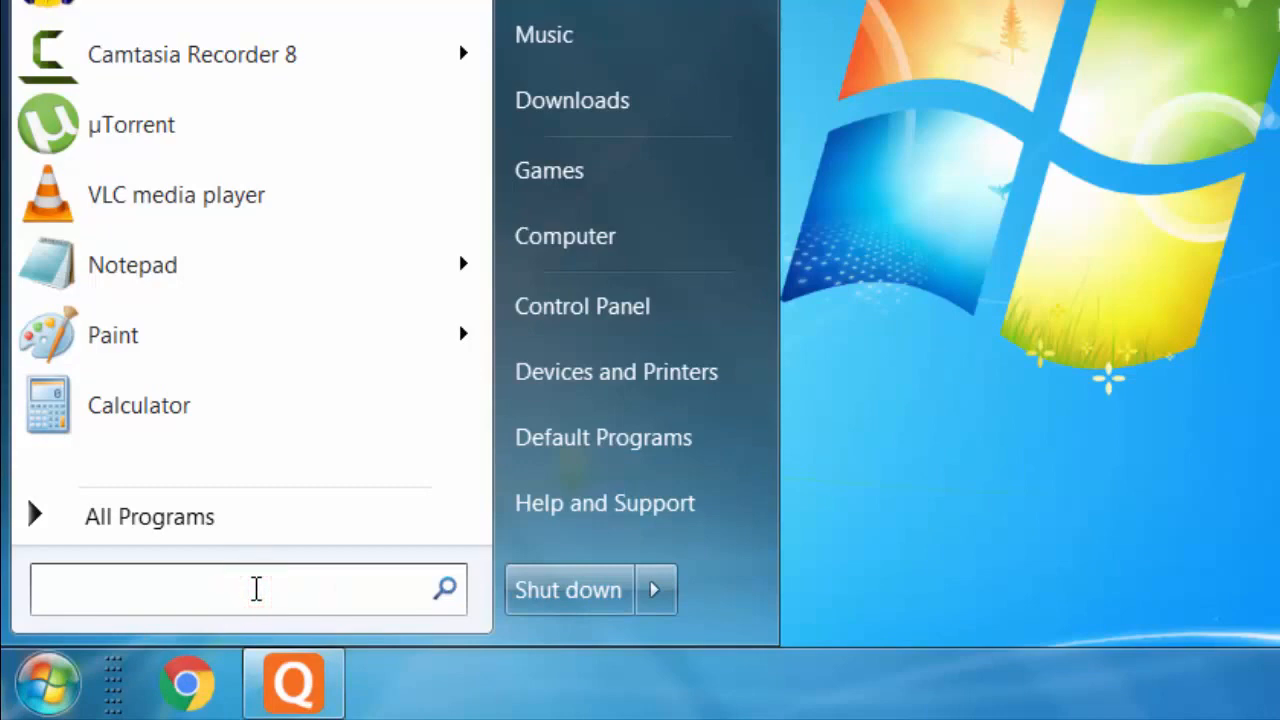
{"action": "type", "text": "windows update"}
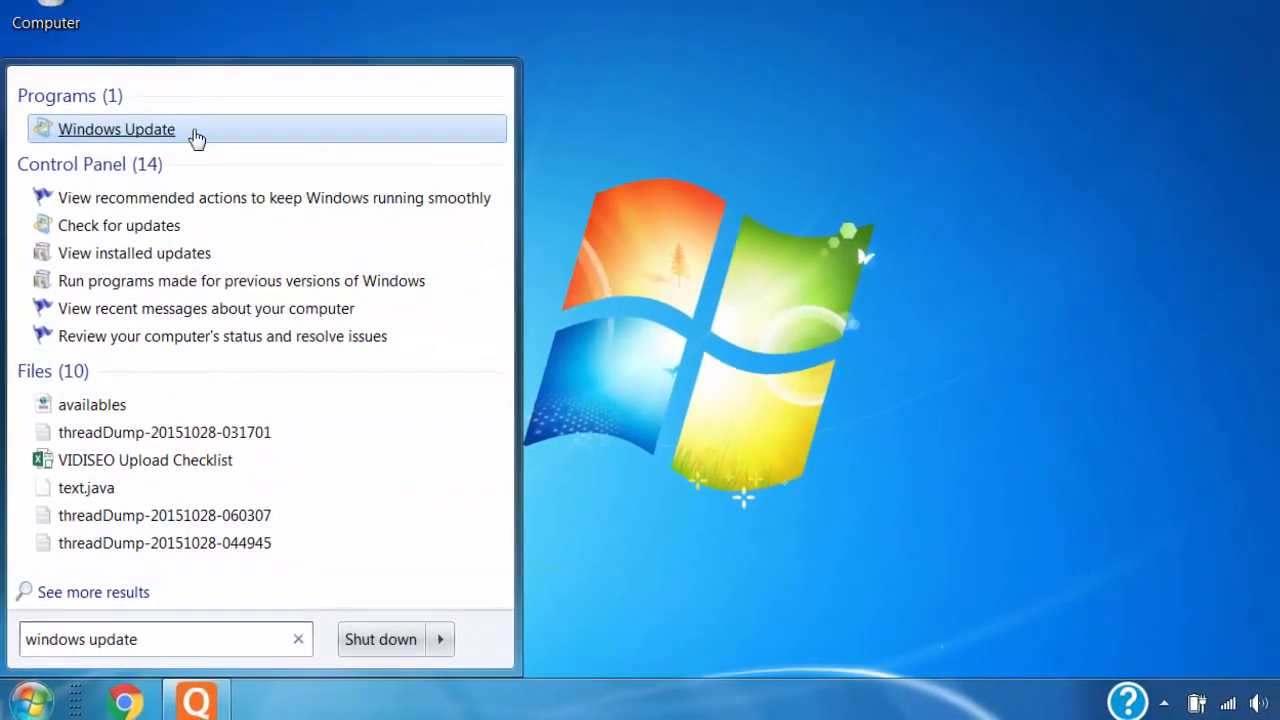
{"action": "left_click", "coordinate": [116, 128]}
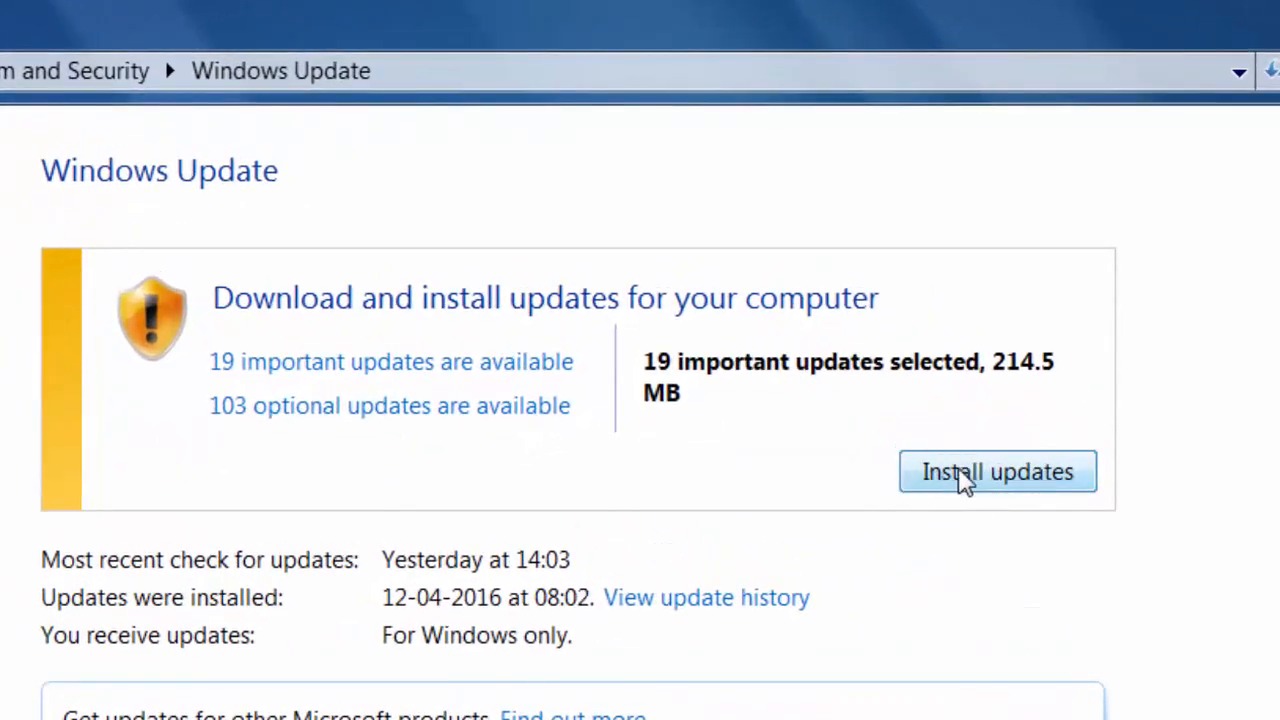
- Start installing the 19 important updates and close the window while they download
{"action": "left_click", "coordinate": [964, 472]}
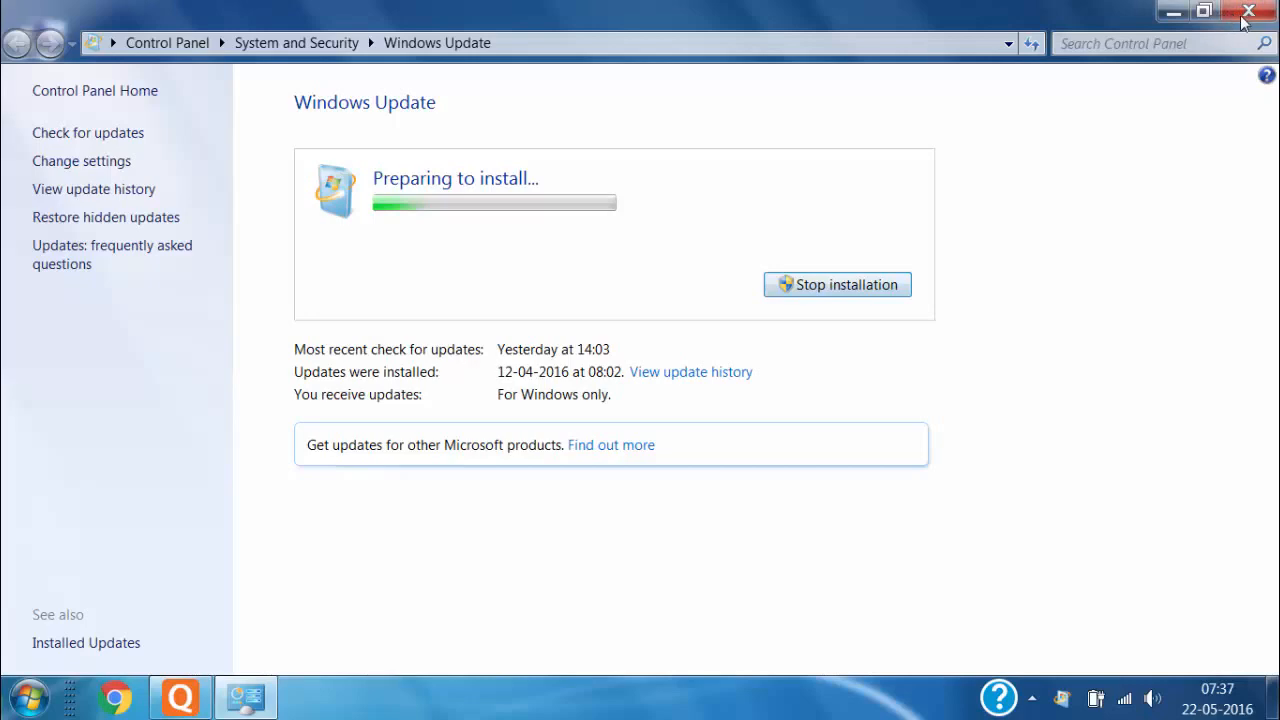
{"action": "left_click", "coordinate": [1246, 12]}
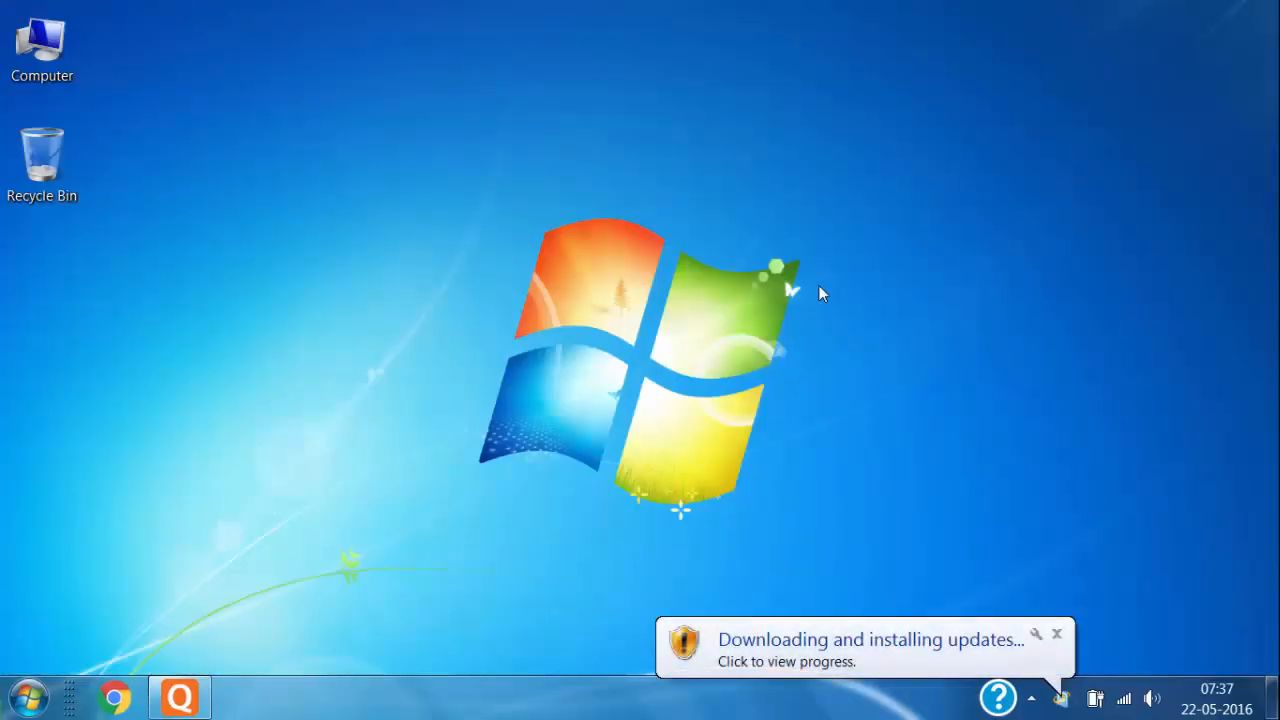
{"action": "mouse_move", "coordinate": [780, 448]}
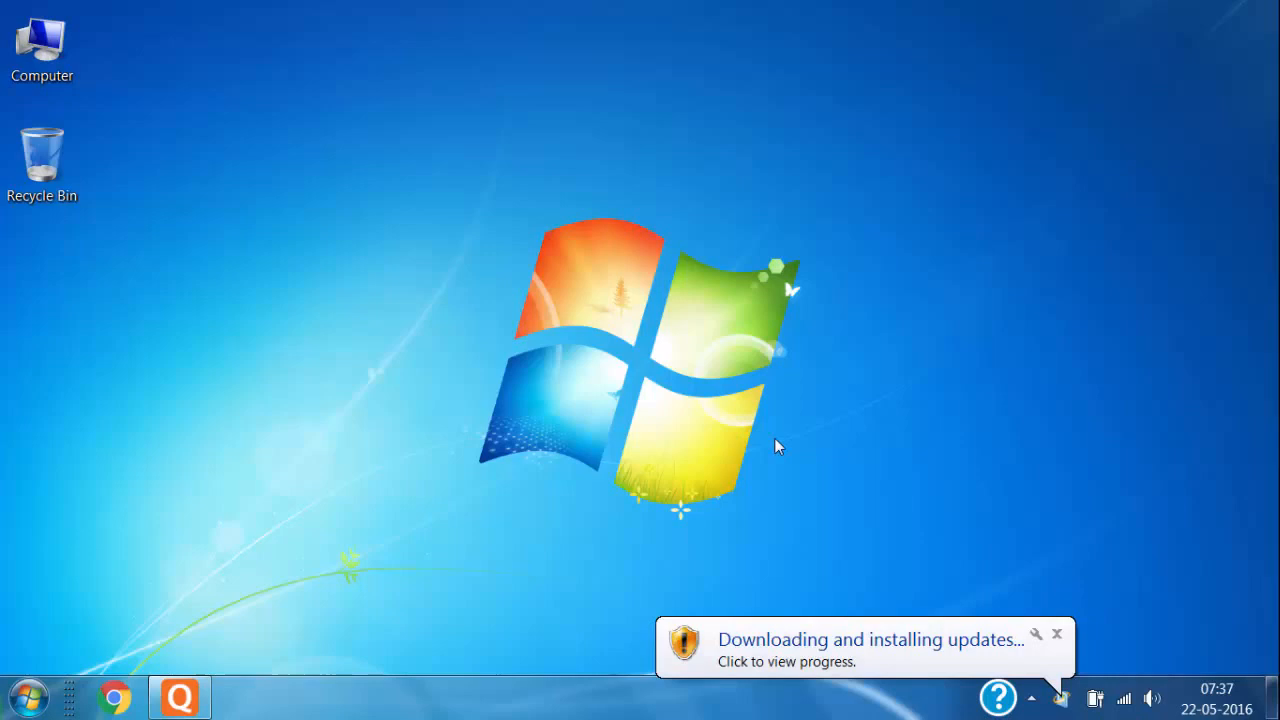
{"action": "mouse_move", "coordinate": [748, 516]}
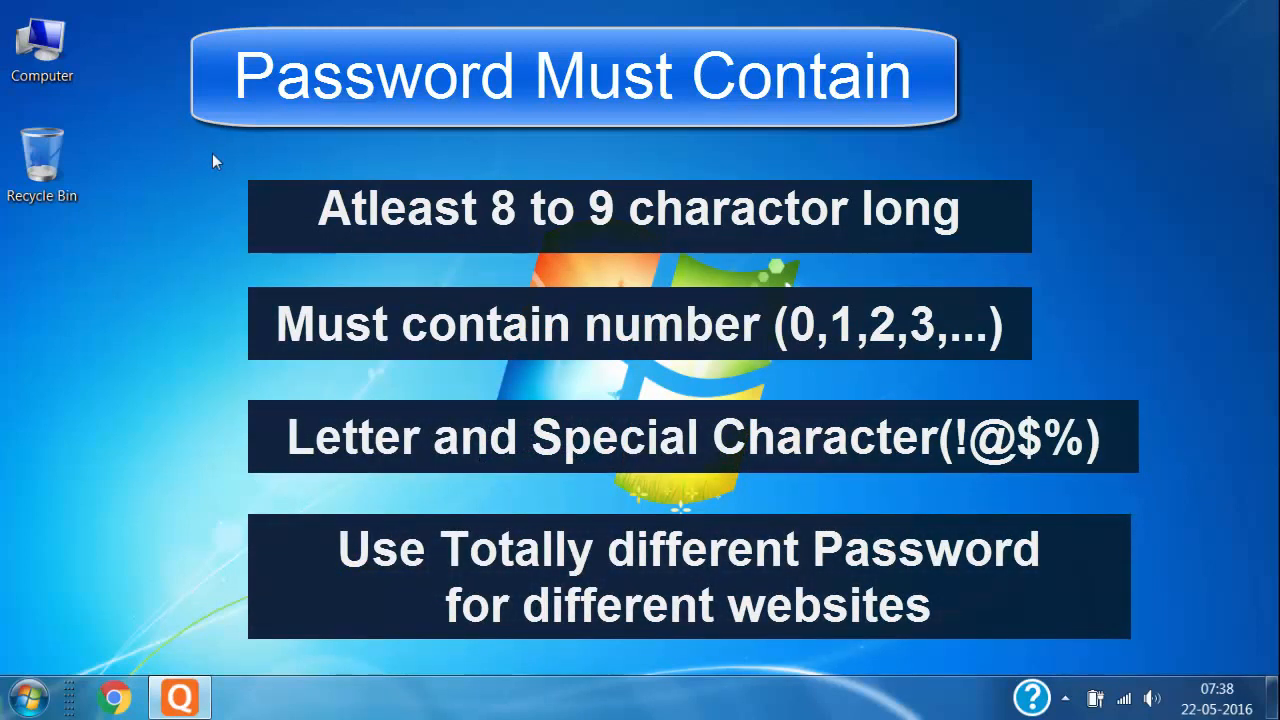
{"action": "mouse_move", "coordinate": [184, 226]}
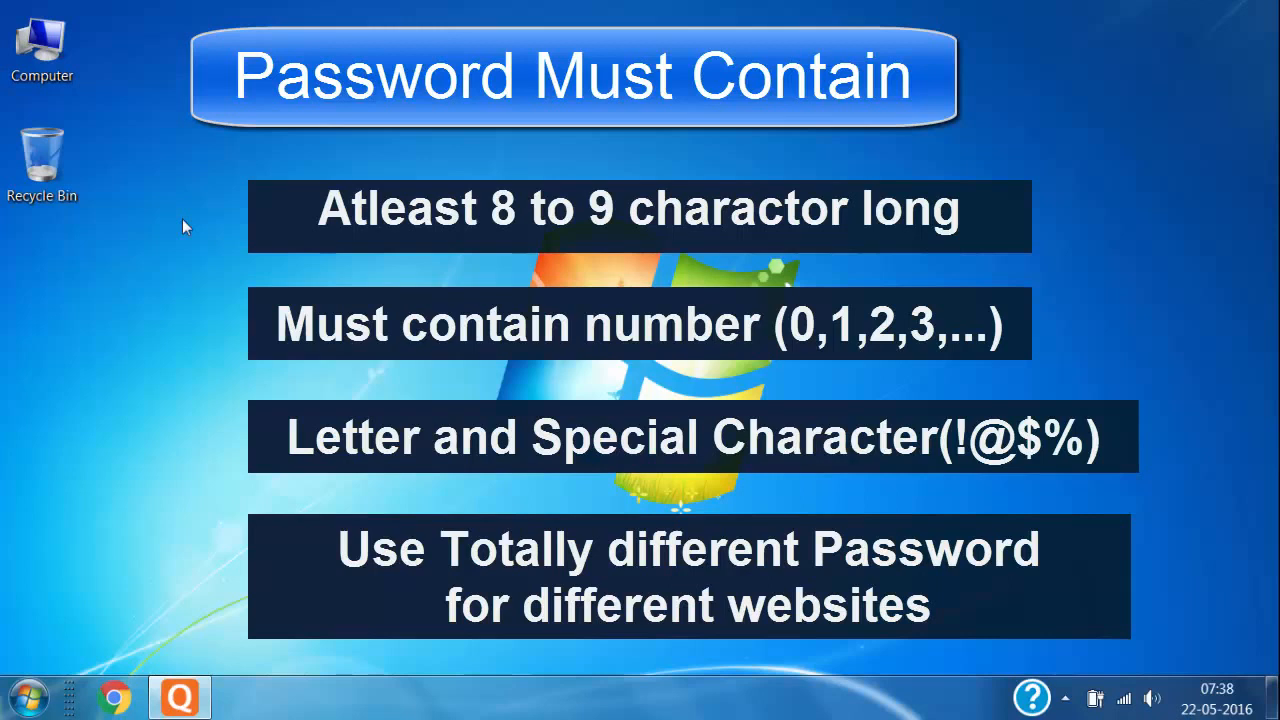
{"action": "mouse_move", "coordinate": [162, 428]}
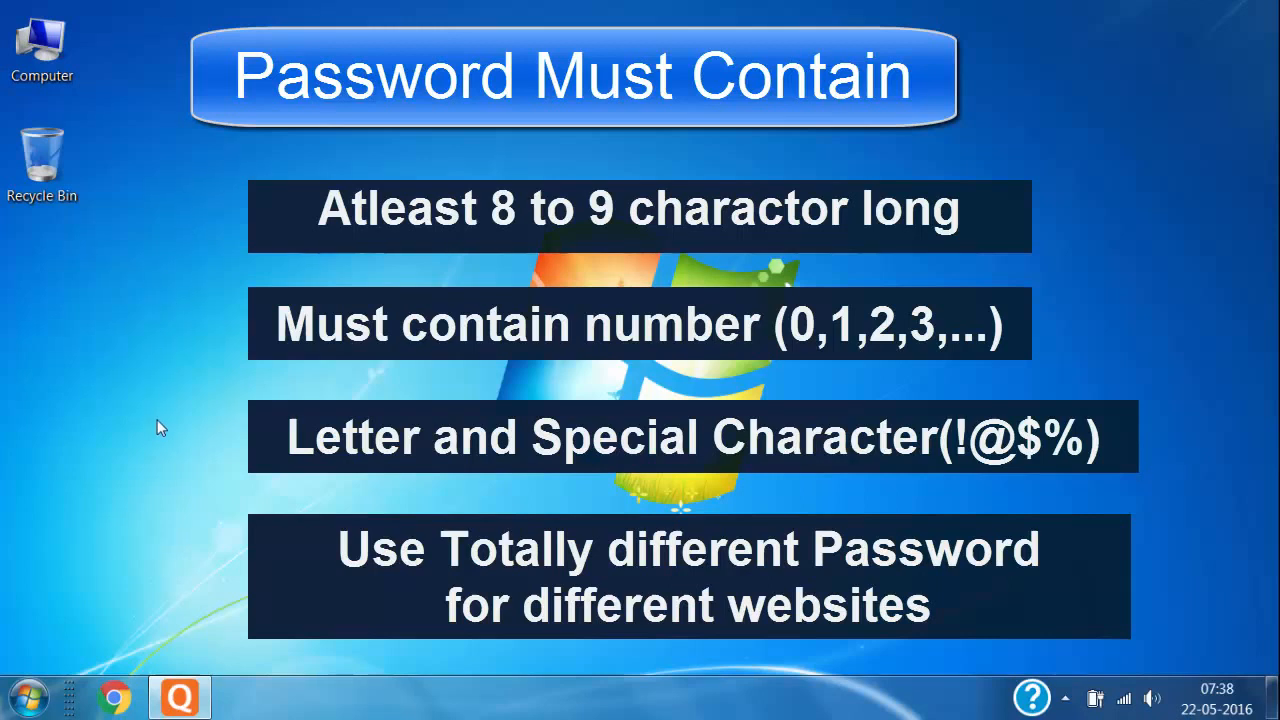